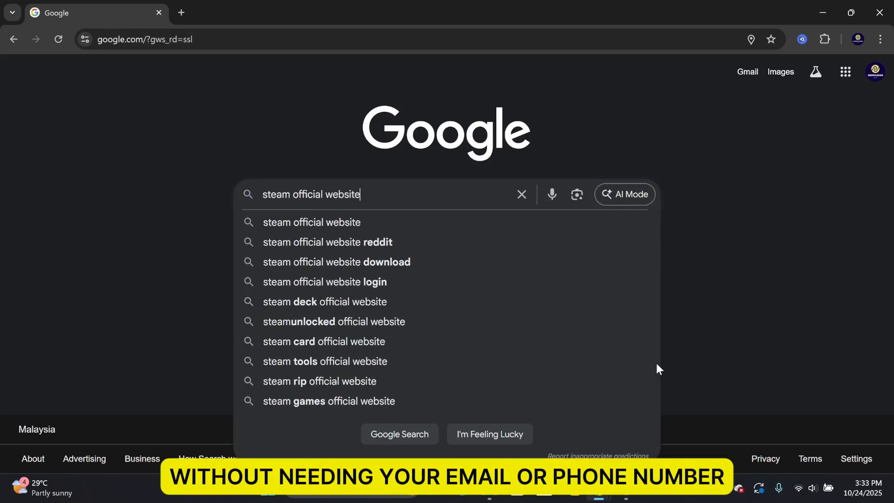
# Search Google for 'steam official website' and open the Steampowered Store result.
pyautogui.press('Enter')
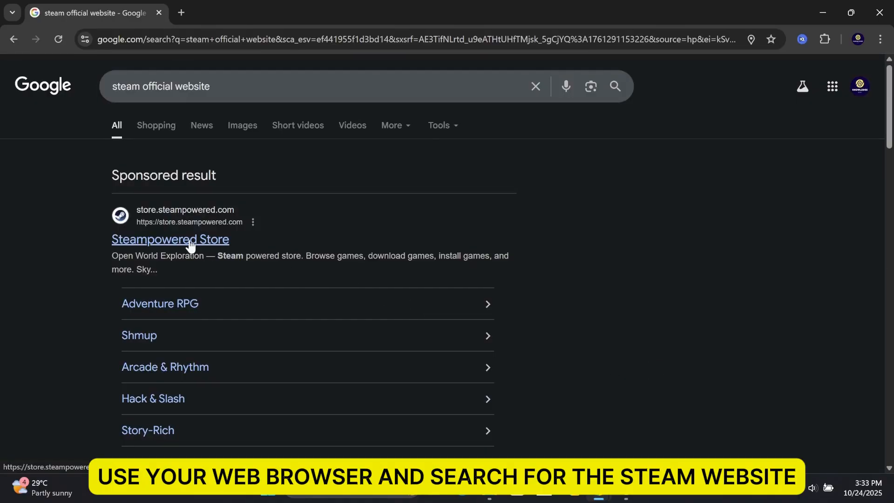
pyautogui.click(171, 239)
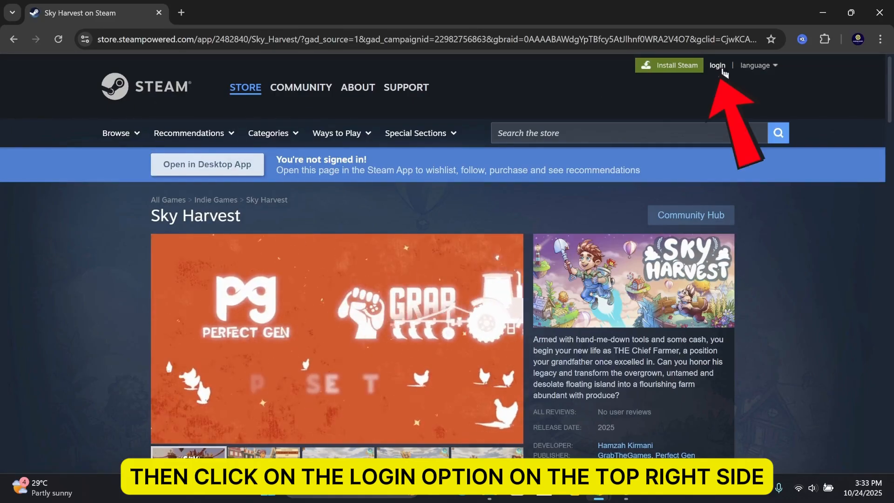
# Go to the Steam sign-in page and follow the 'Help, I can't sign in' link.
pyautogui.click(717, 66)
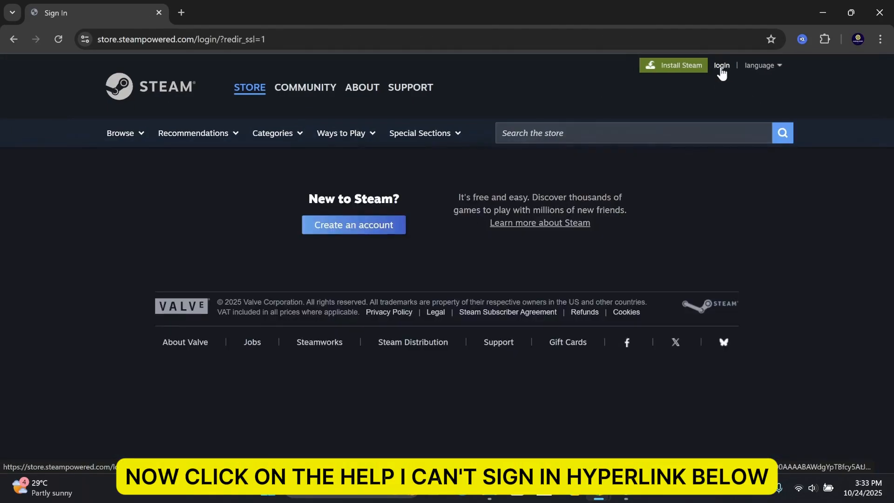
pyautogui.click(721, 65)
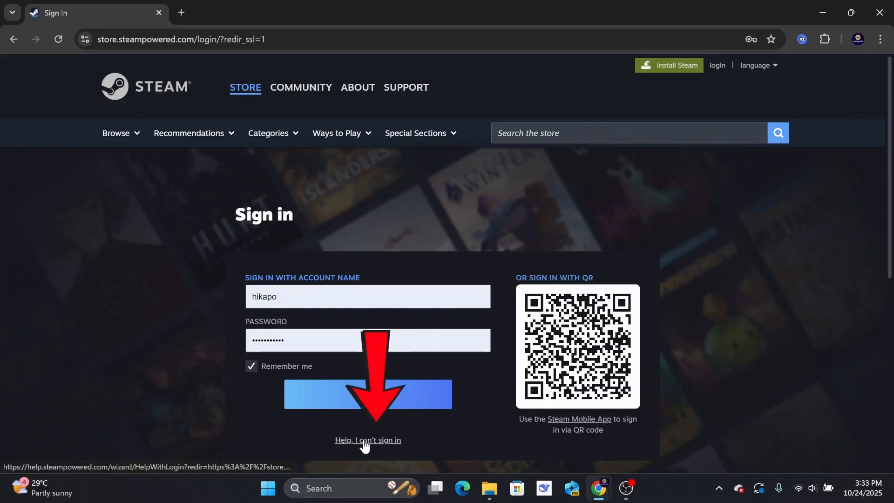
pyautogui.click(368, 439)
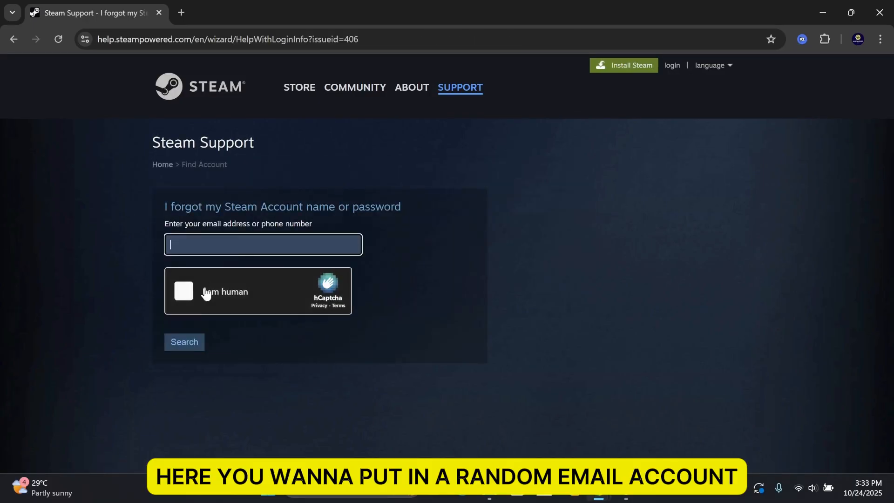
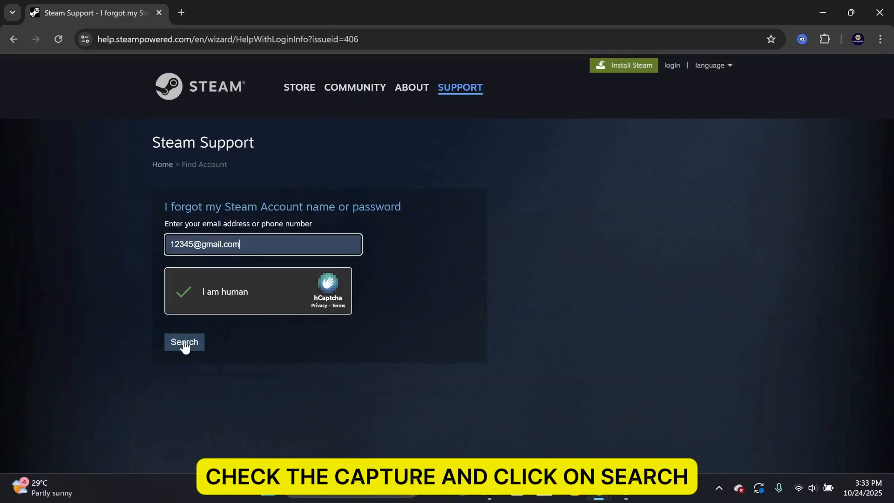
pyautogui.click(184, 342)
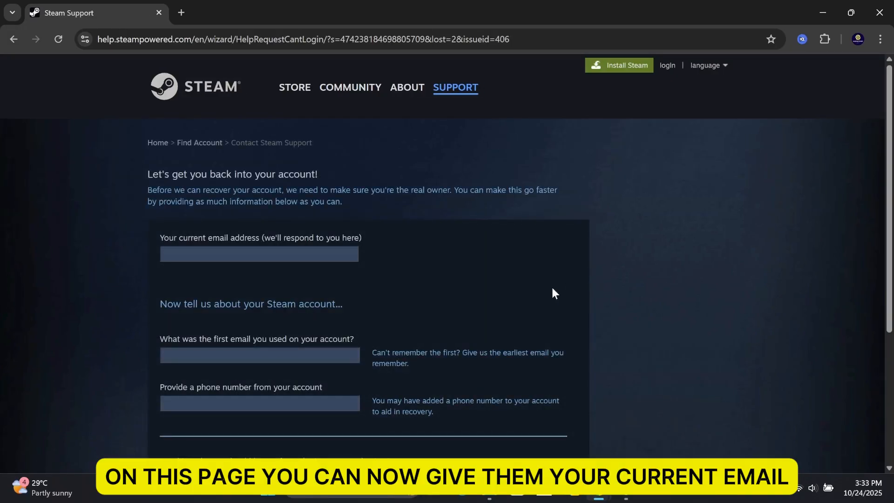
# Enter the current and first account emails, then tick the hCaptcha 'I am human' box.
pyautogui.scroll(-3)
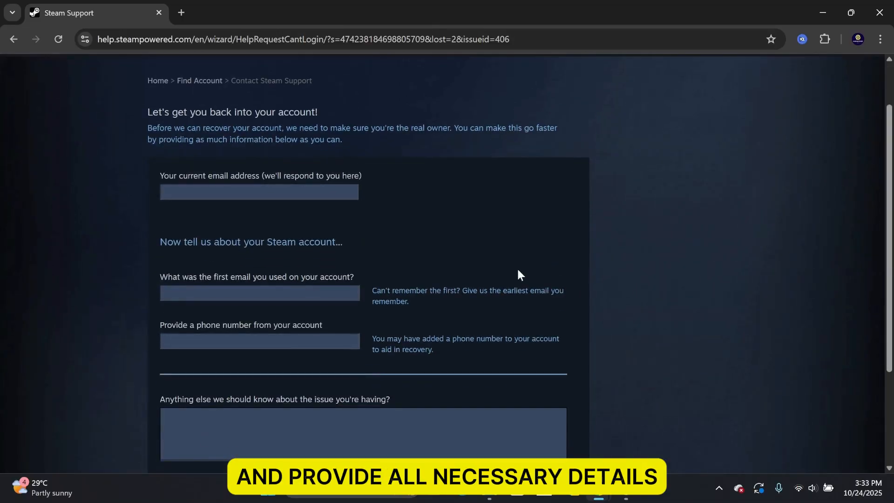
pyautogui.write('k')
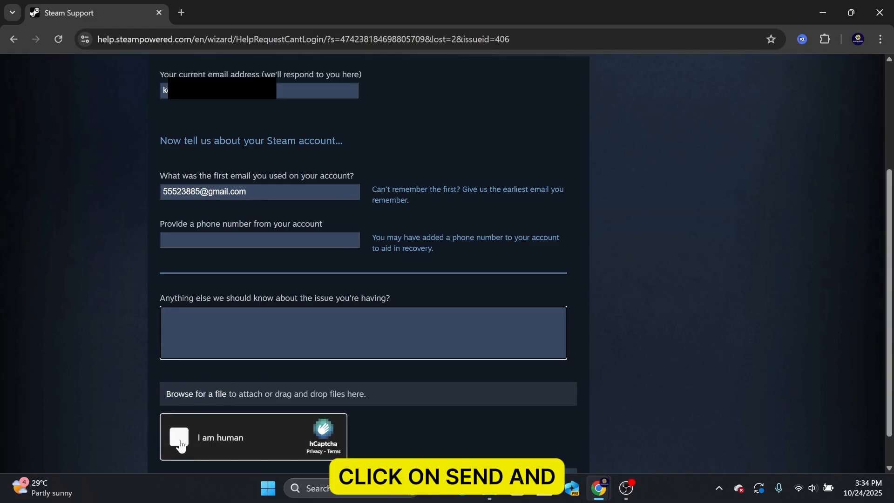
pyautogui.click(179, 438)
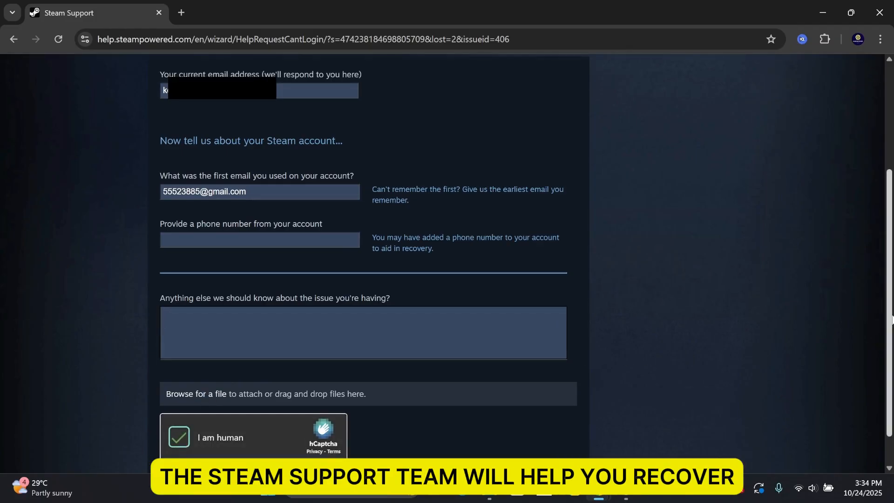